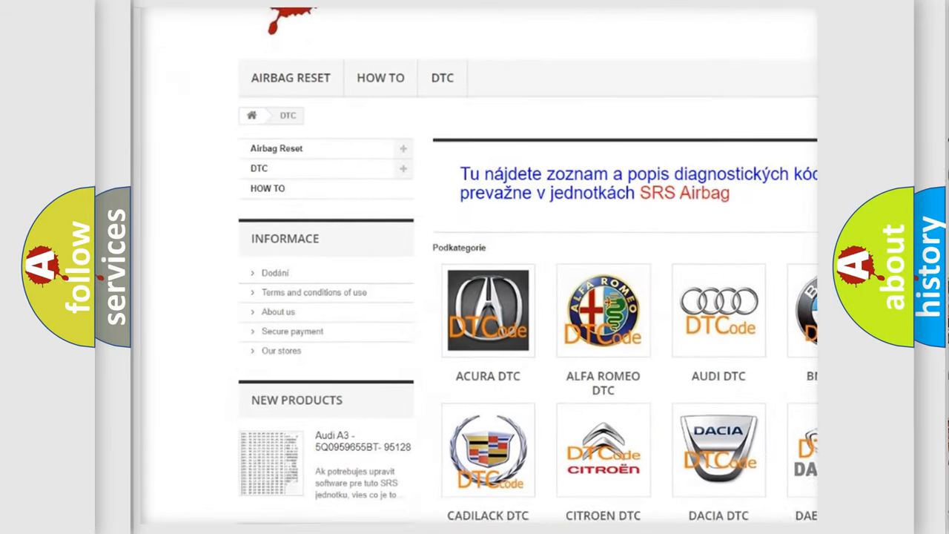
pyautogui.scroll(-3)
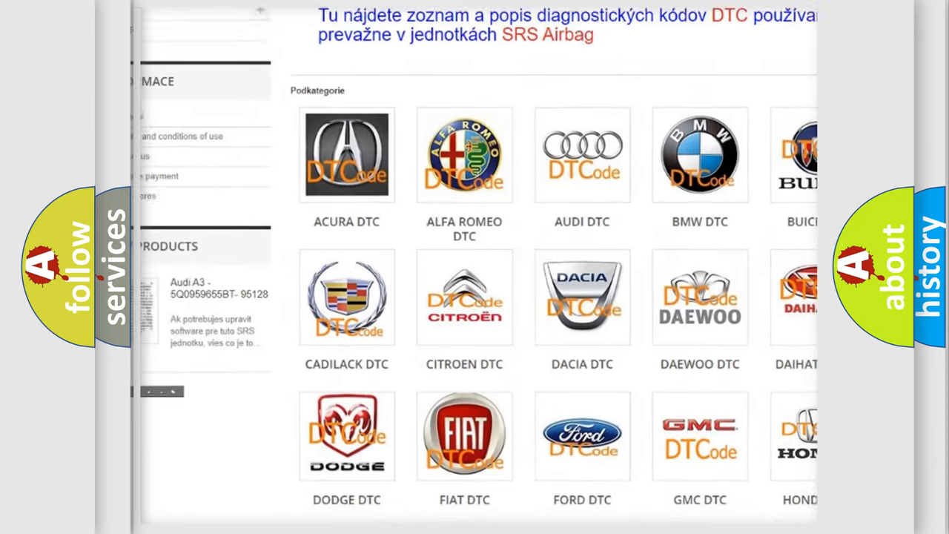
pyautogui.scroll(-3)
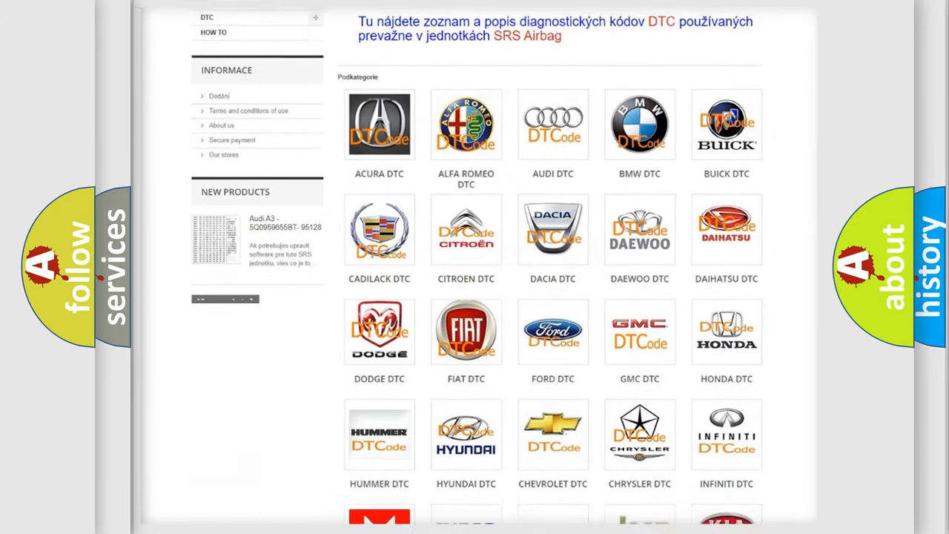
pyautogui.scroll(-3)
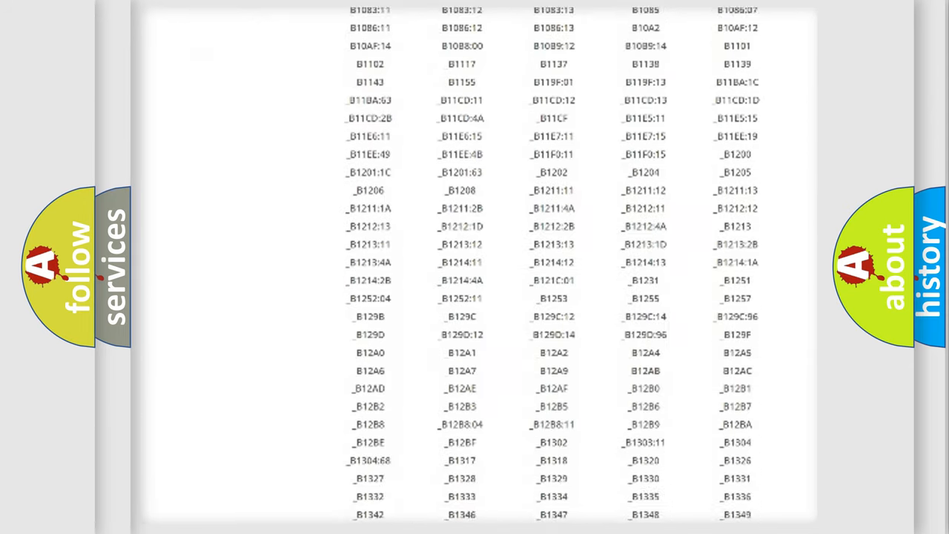
pyautogui.scroll(-3)
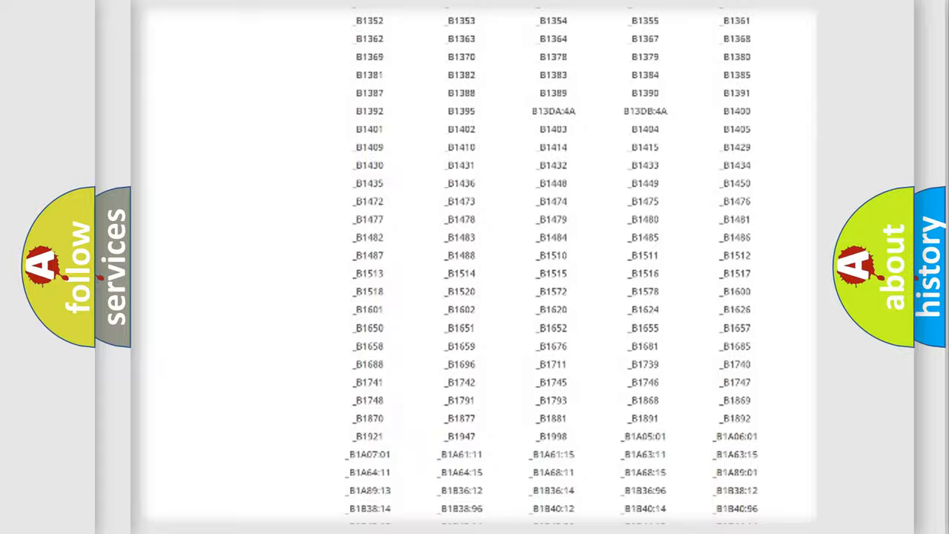